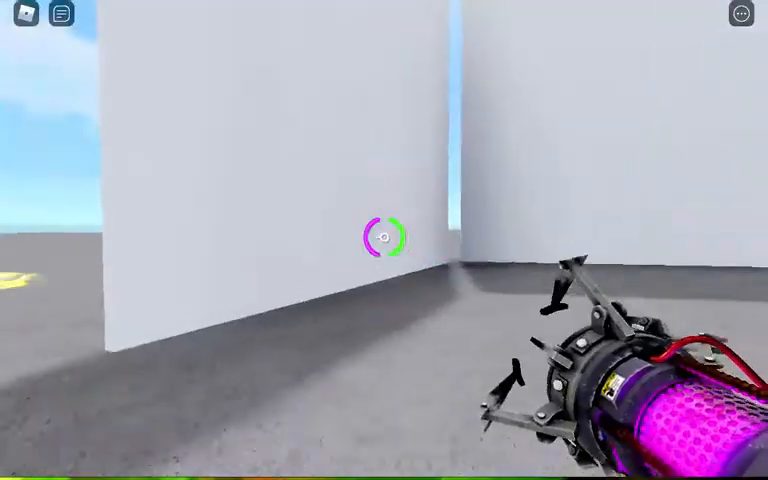
Fire glowing purple portals onto the grey walls with the equipped portal gun
left_click(384, 236)
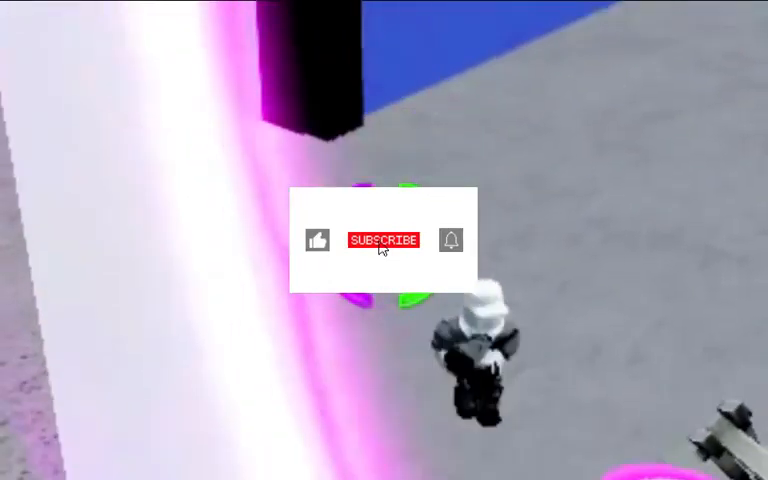
left_click(384, 240)
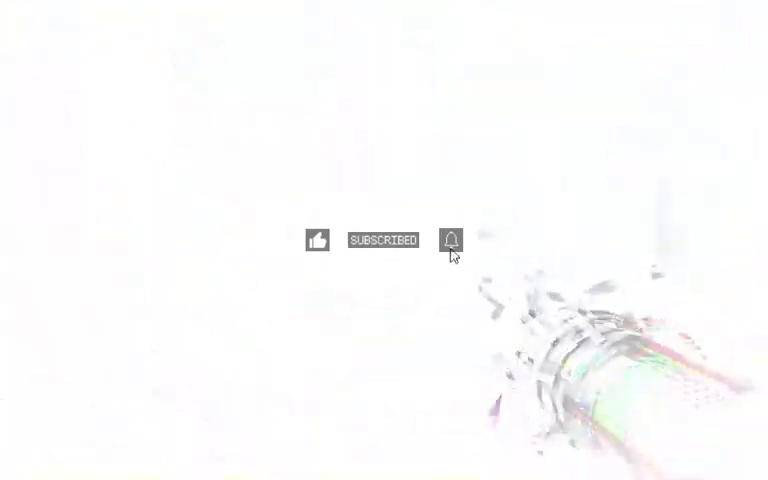